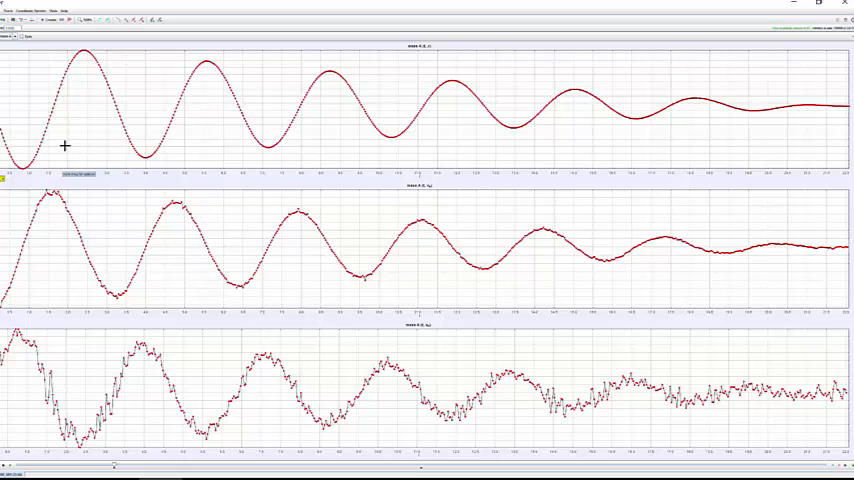
{"action": "mouse_move", "coordinate": [18, 400]}
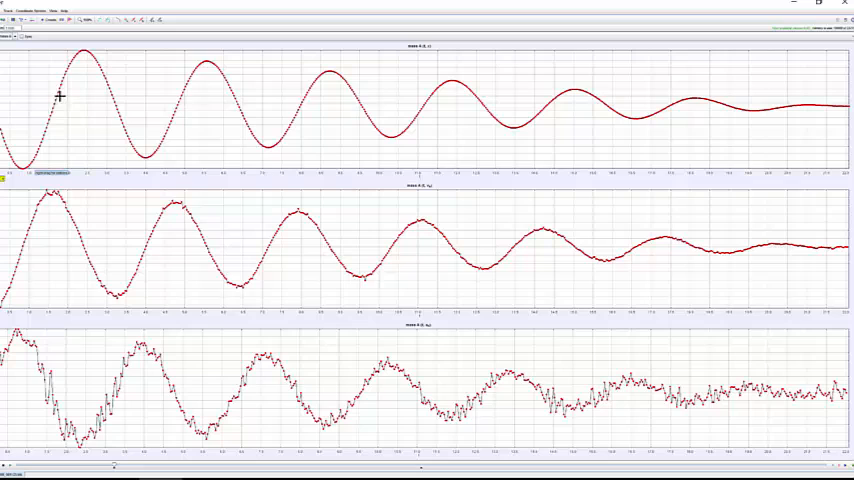
{"action": "mouse_move", "coordinate": [96, 70]}
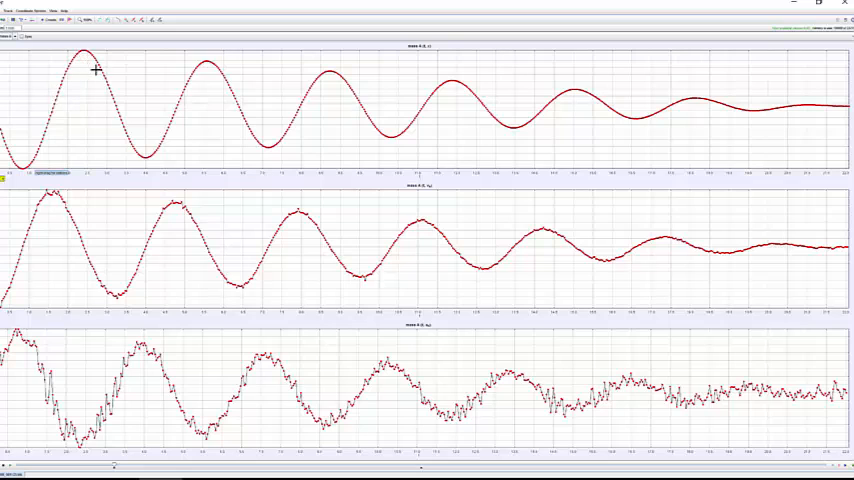
{"action": "mouse_move", "coordinate": [204, 70]}
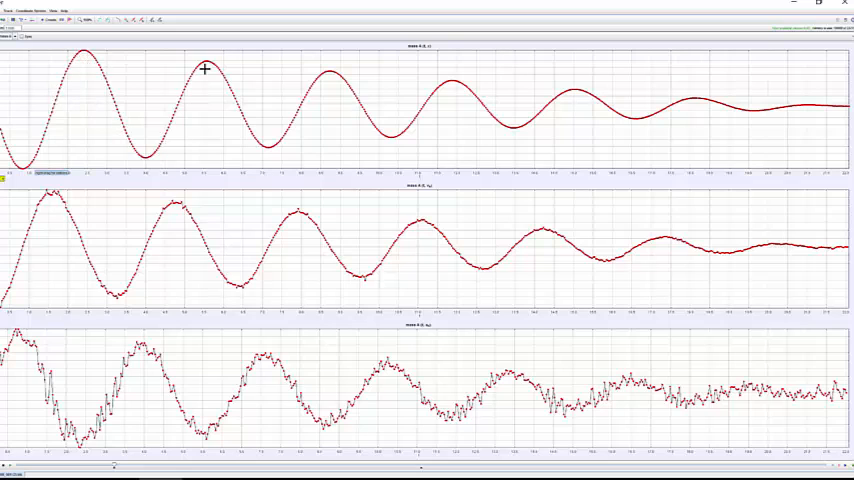
{"action": "mouse_move", "coordinate": [298, 116]}
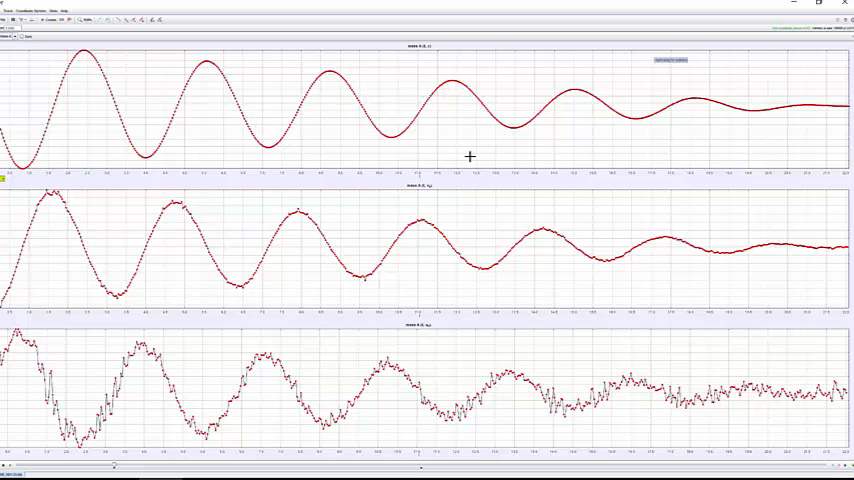
{"action": "mouse_move", "coordinate": [666, 128]}
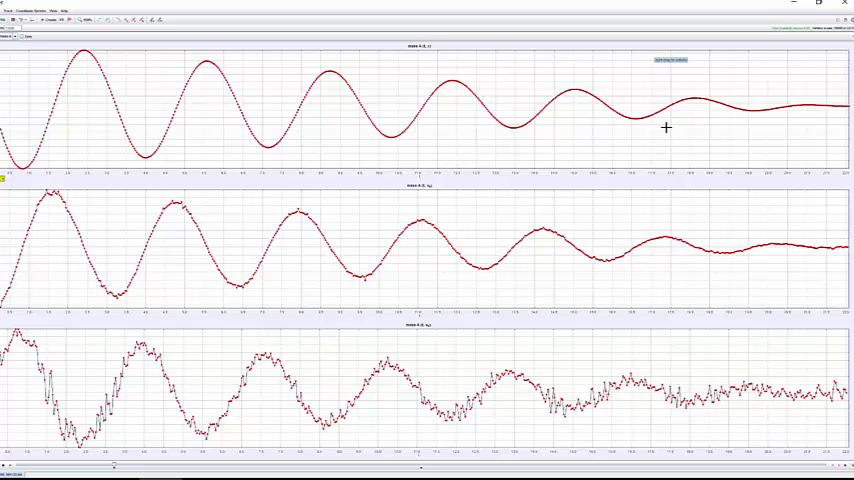
{"action": "mouse_move", "coordinate": [46, 268]}
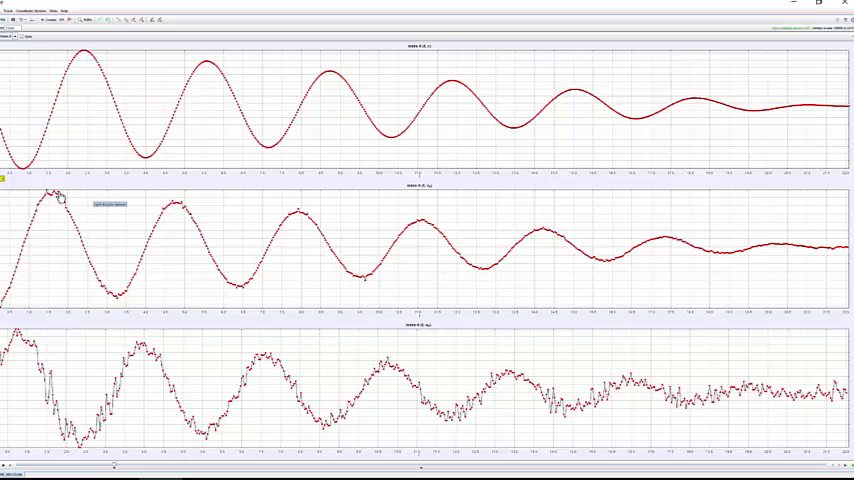
{"action": "mouse_move", "coordinate": [102, 298]}
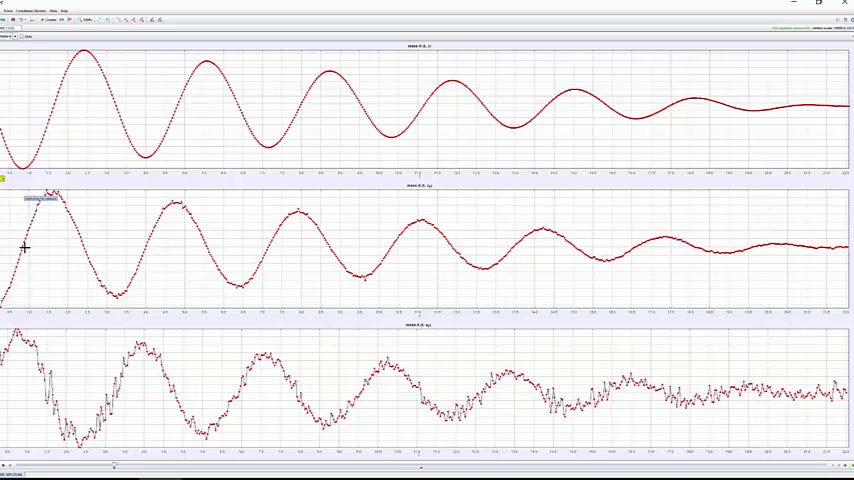
{"action": "mouse_move", "coordinate": [24, 250]}
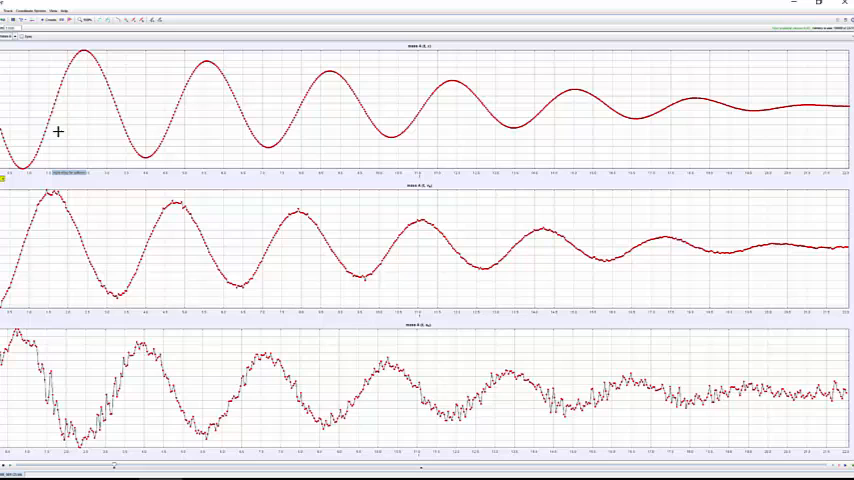
{"action": "mouse_move", "coordinate": [58, 104]}
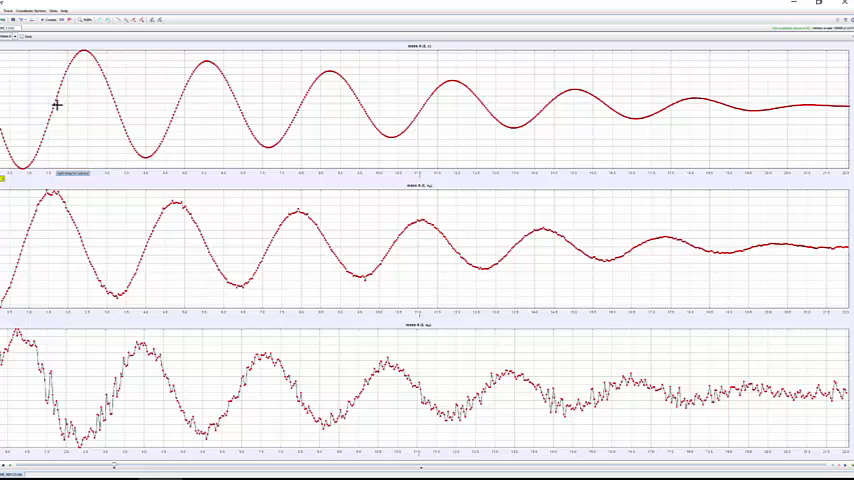
{"action": "mouse_move", "coordinate": [52, 150]}
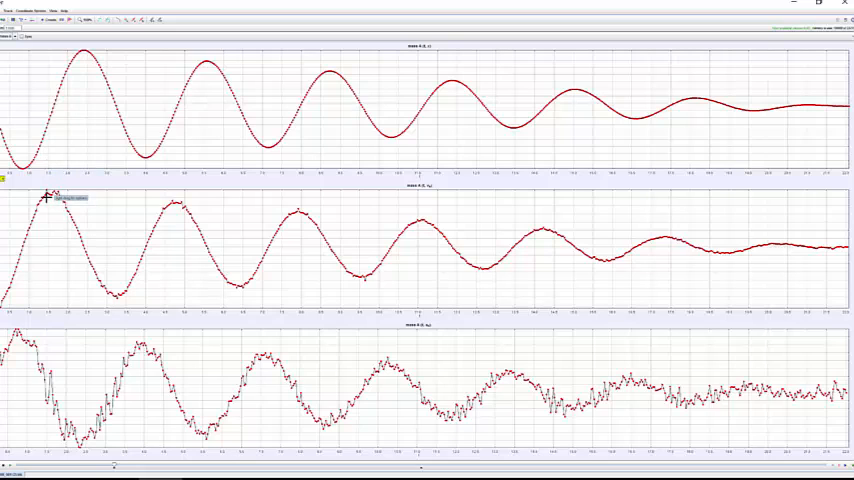
{"action": "mouse_move", "coordinate": [116, 306]}
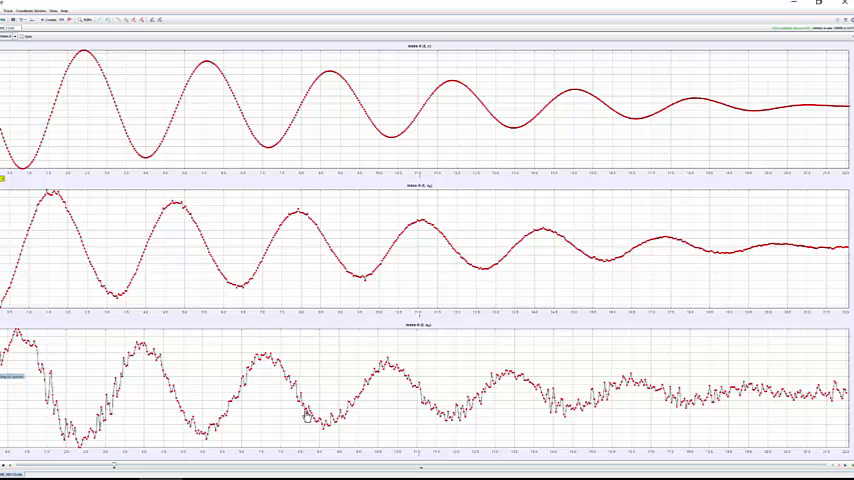
{"action": "mouse_move", "coordinate": [18, 408]}
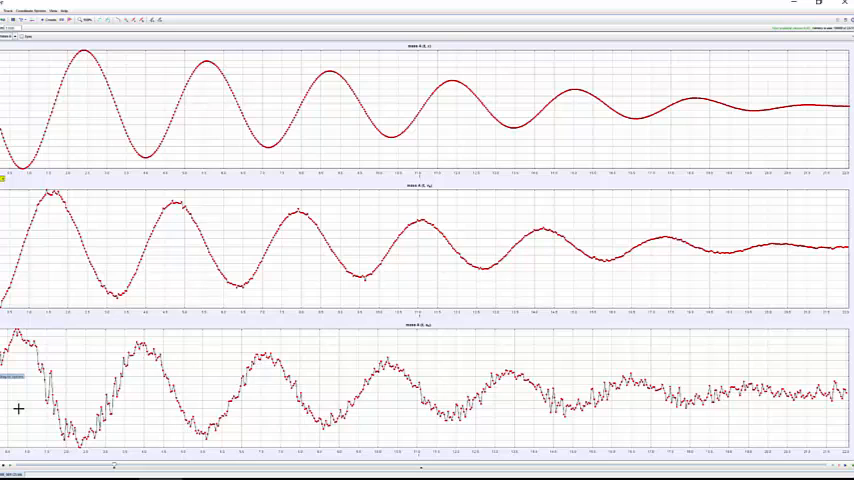
{"action": "mouse_move", "coordinate": [280, 408]}
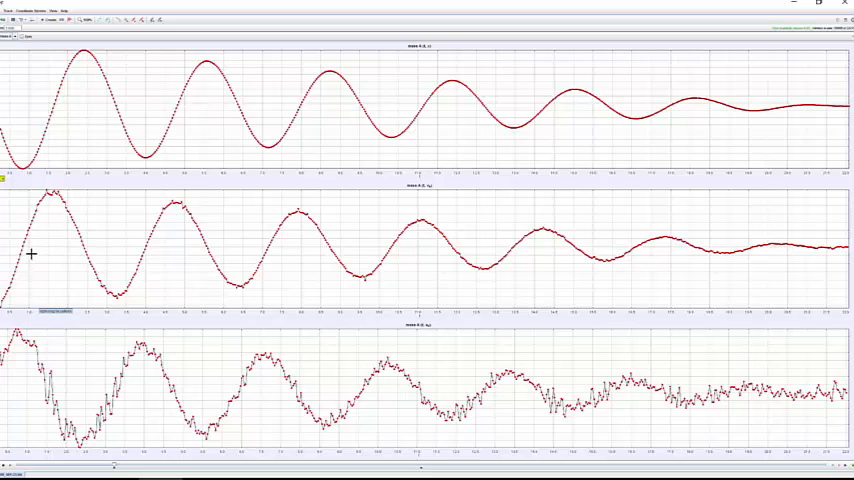
{"action": "mouse_move", "coordinate": [44, 348]}
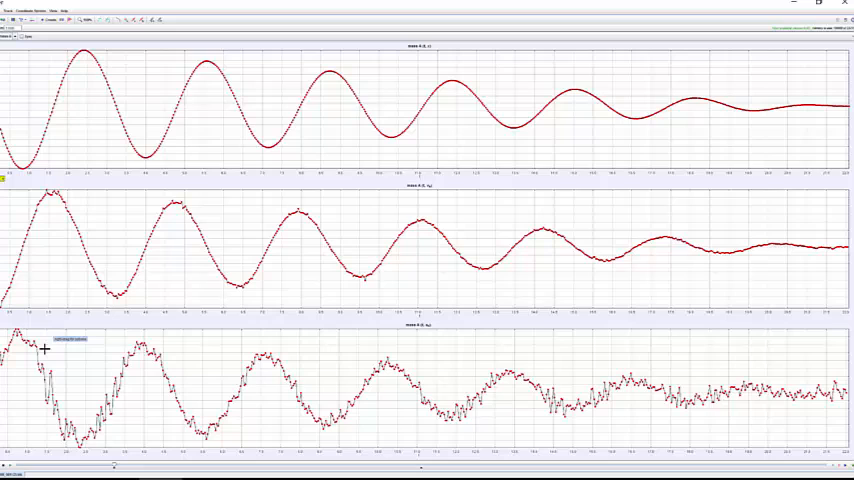
{"action": "mouse_move", "coordinate": [24, 260]}
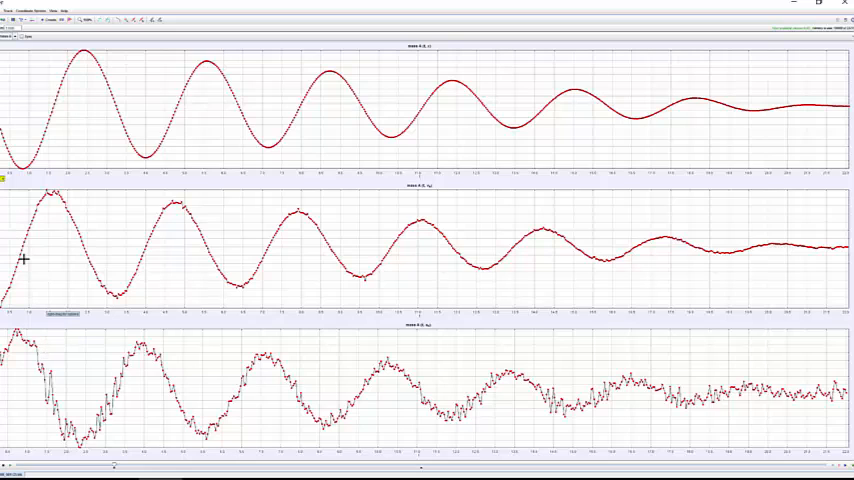
{"action": "mouse_move", "coordinate": [30, 236]}
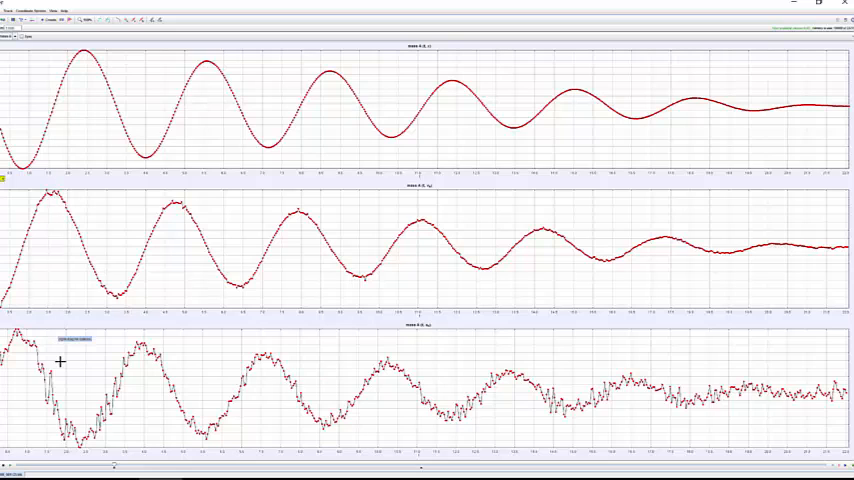
{"action": "mouse_move", "coordinate": [48, 380]}
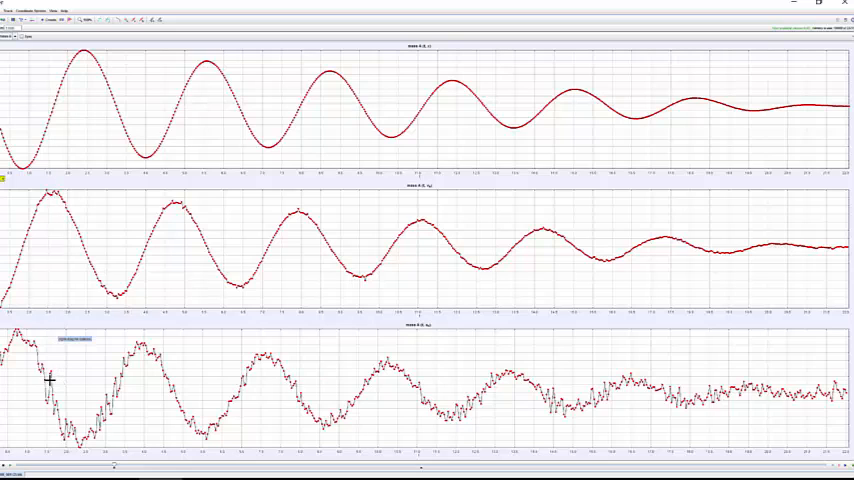
{"action": "mouse_move", "coordinate": [58, 280]}
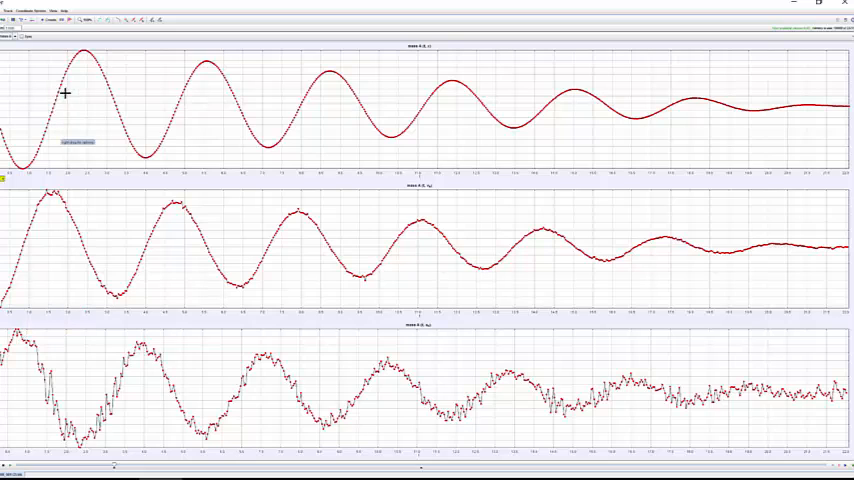
{"action": "mouse_move", "coordinate": [48, 388]}
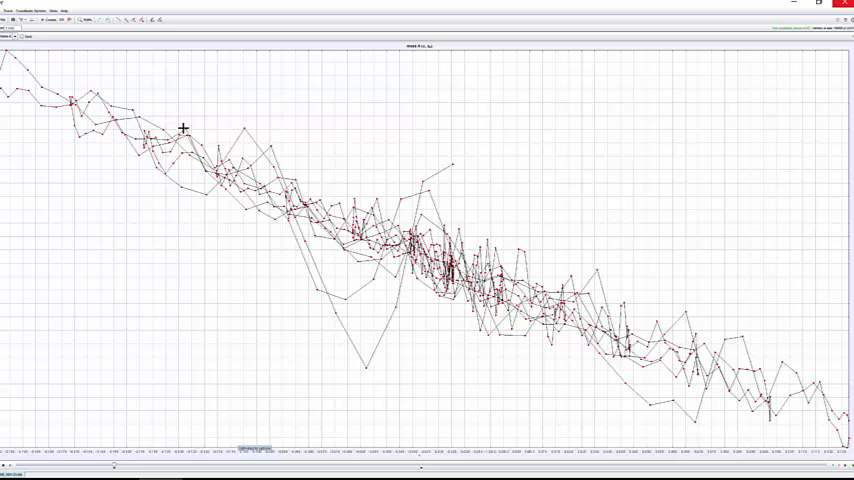
{"action": "mouse_move", "coordinate": [650, 372]}
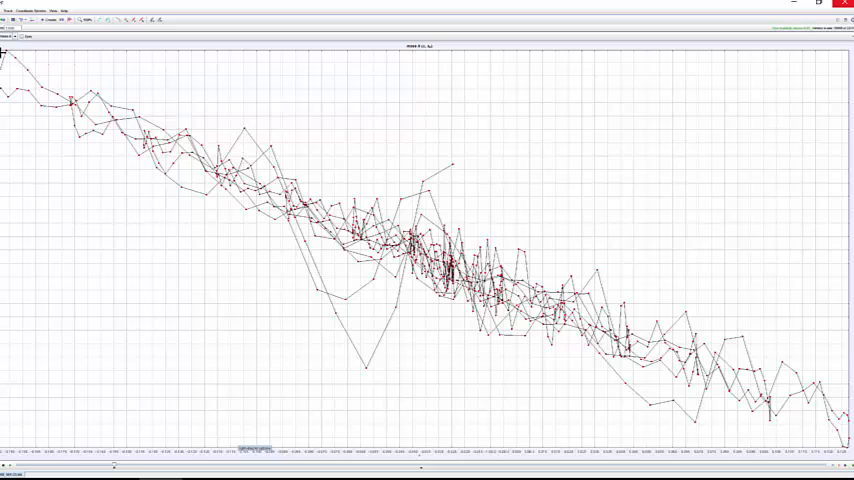
{"action": "mouse_move", "coordinate": [60, 240]}
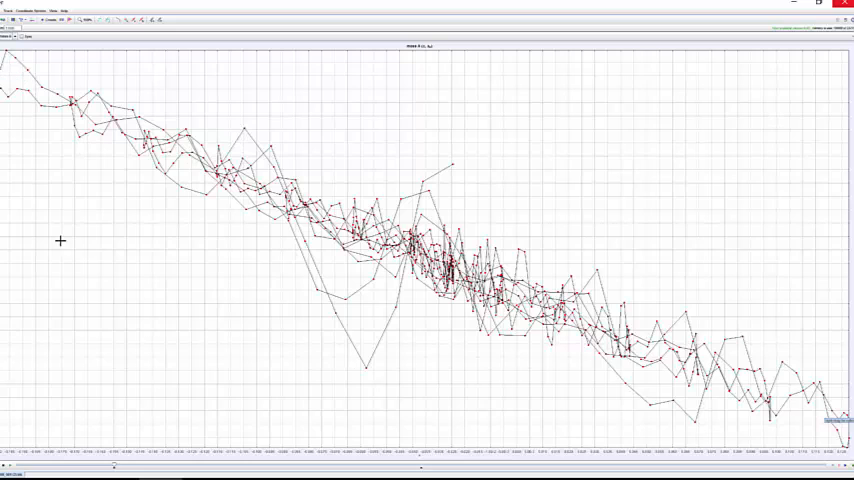